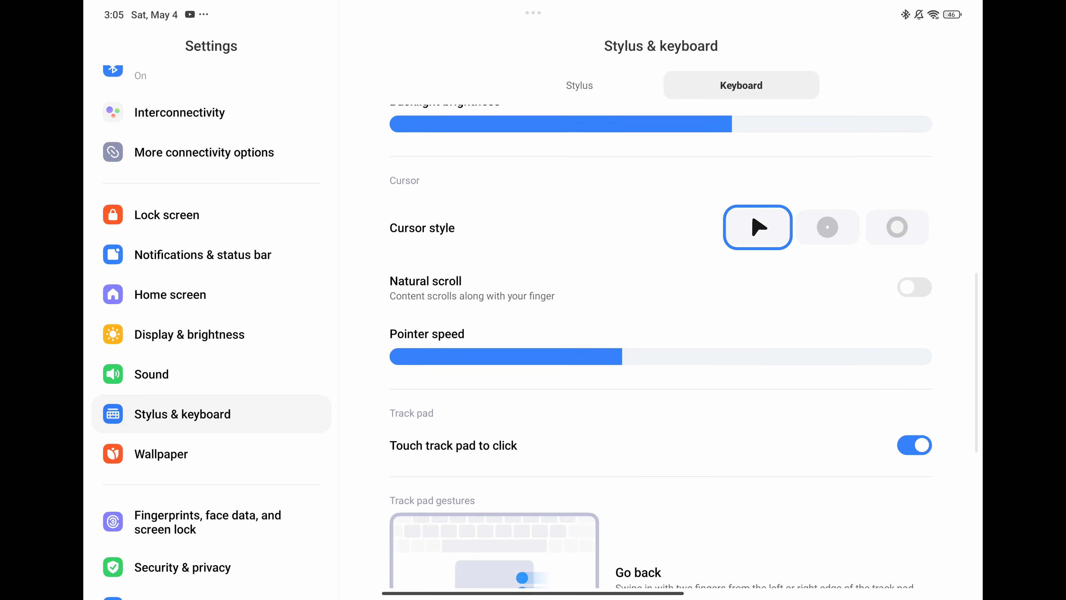
# Scroll through the trackpad gestures and bring up the Custom shortcuts list.
pyautogui.scroll(-3)
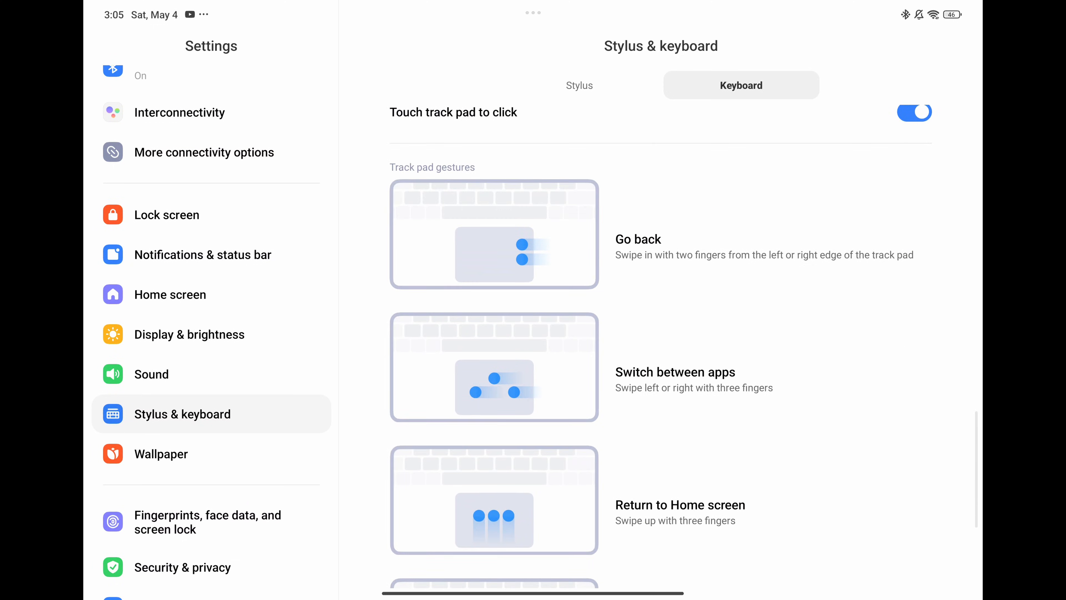
pyautogui.scroll(-3)
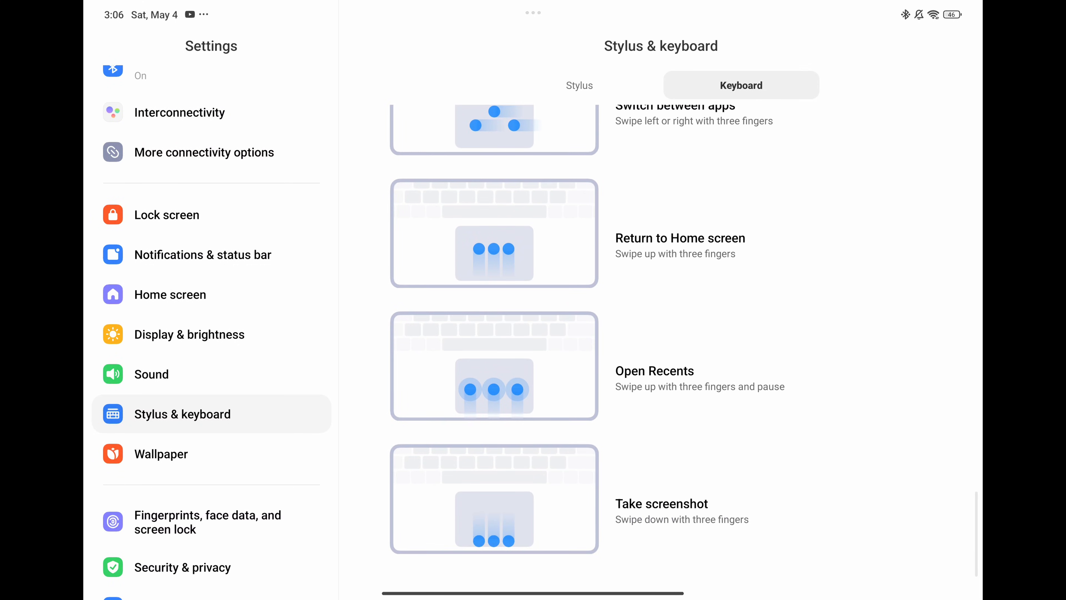
pyautogui.scroll(3)
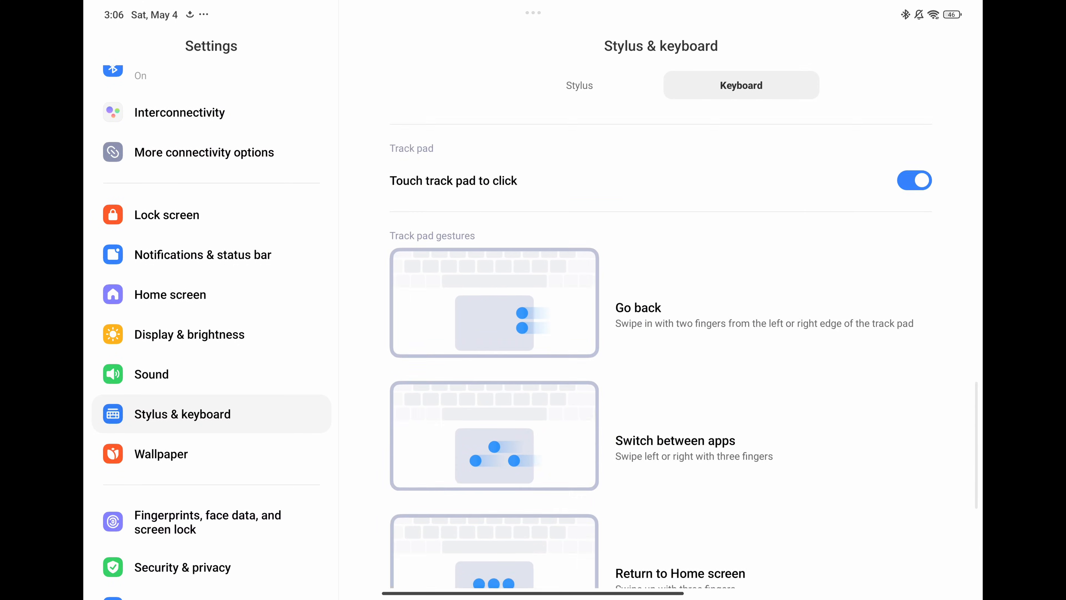
pyautogui.scroll(-3)
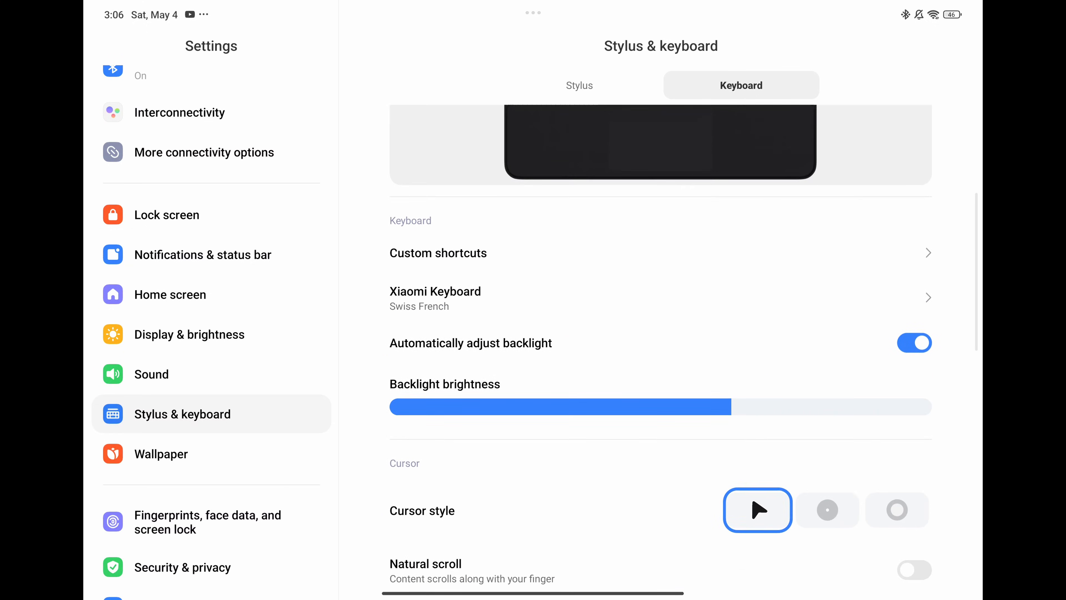
pyautogui.click(438, 252)
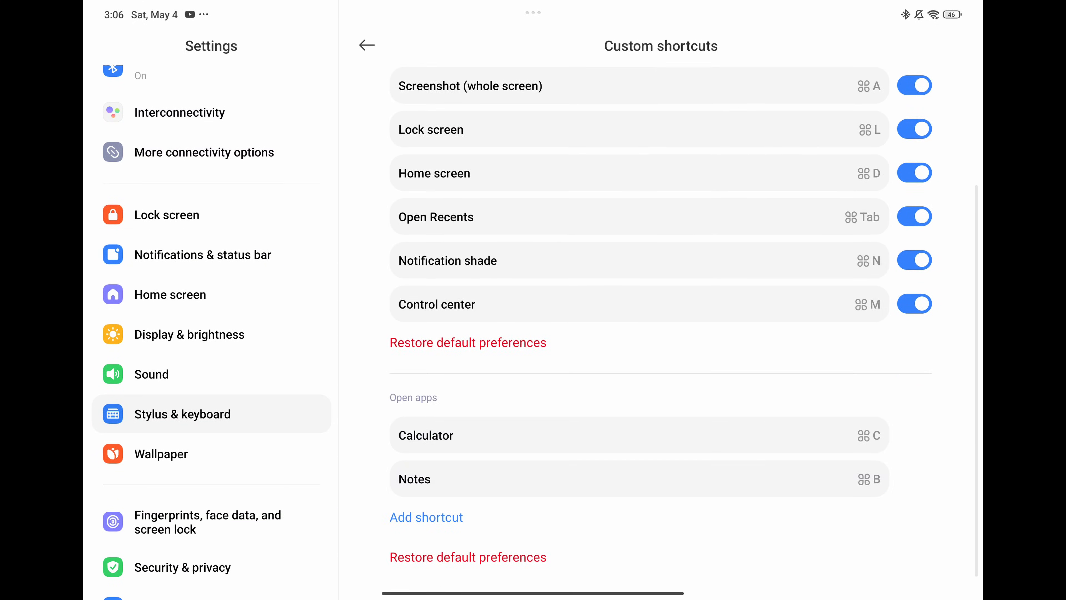
# Try the keyboard cover in real use, typing 'va très vite et'.
pyautogui.click(427, 517)
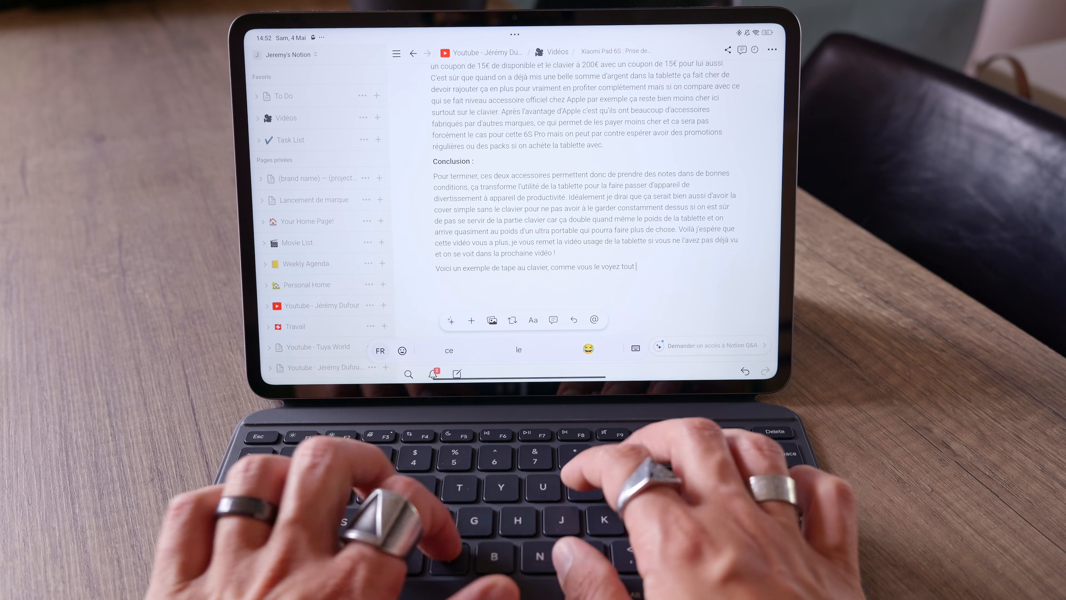
pyautogui.write('va très vite et')
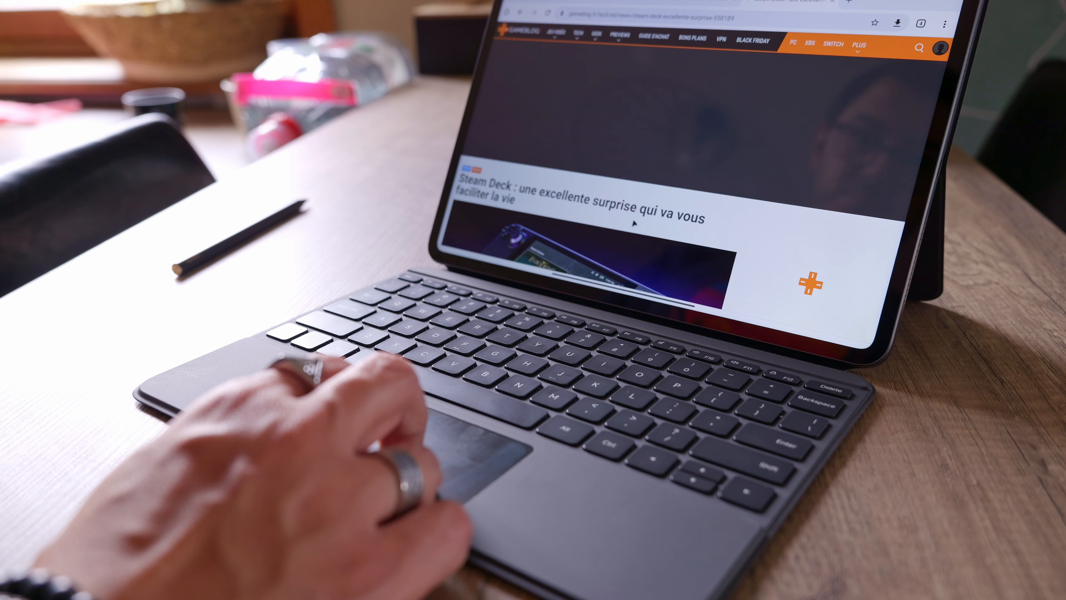
# Scroll down the GameBlog Steam Deck article in Chrome with the trackpad.
pyautogui.scroll(-3)
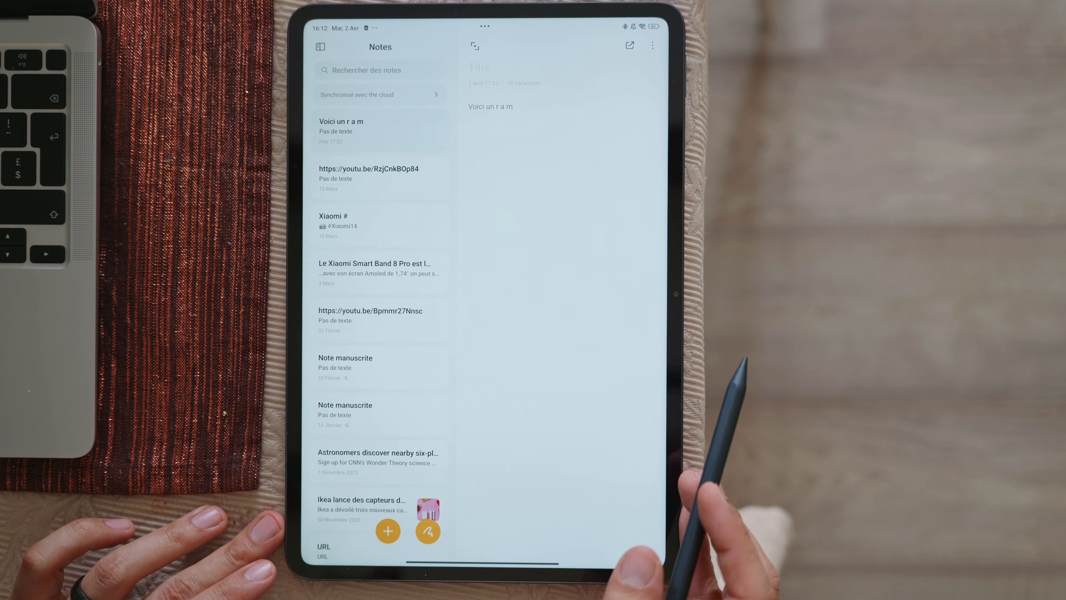
# Leave Notes and launch Mi Canvas from the app drawer's Communication tab.
pyautogui.click(428, 531)
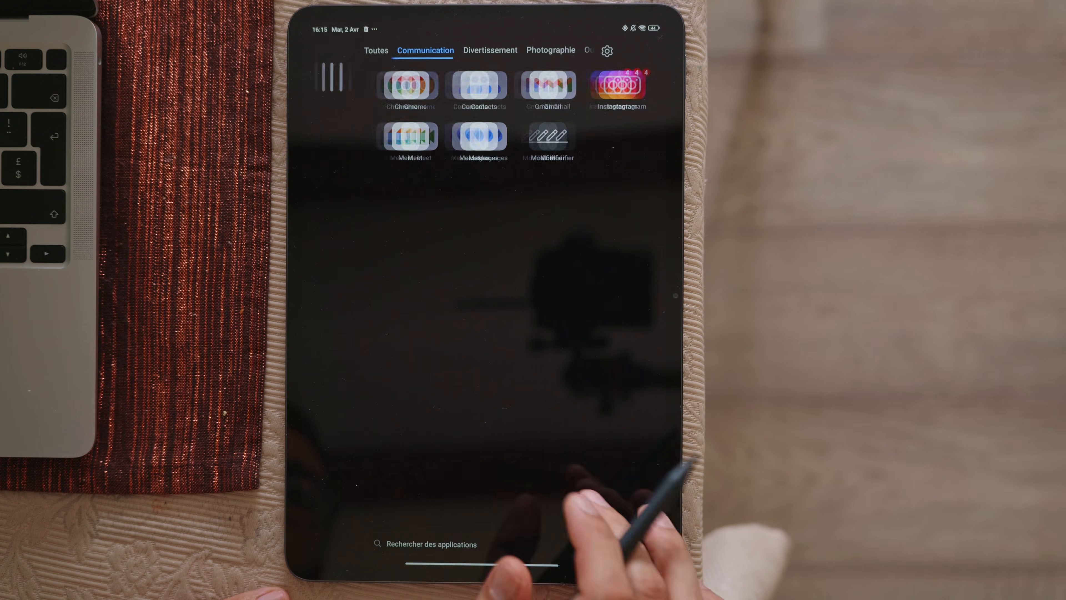
pyautogui.click(376, 51)
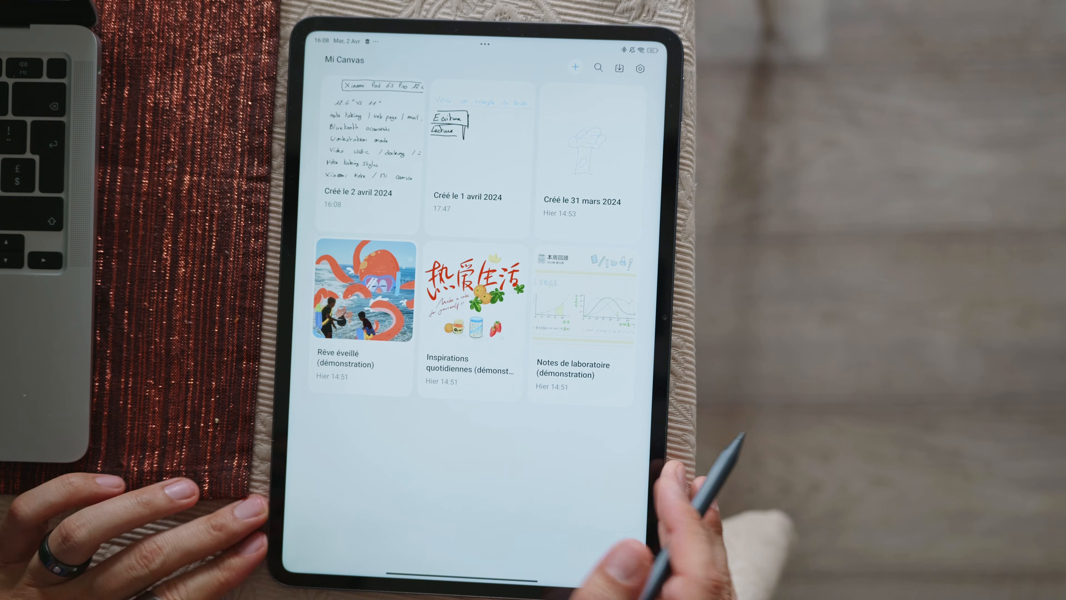
# View the Notes de laboratoire demo canvas, return to the gallery, then move to Google Docs.
pyautogui.click(581, 301)
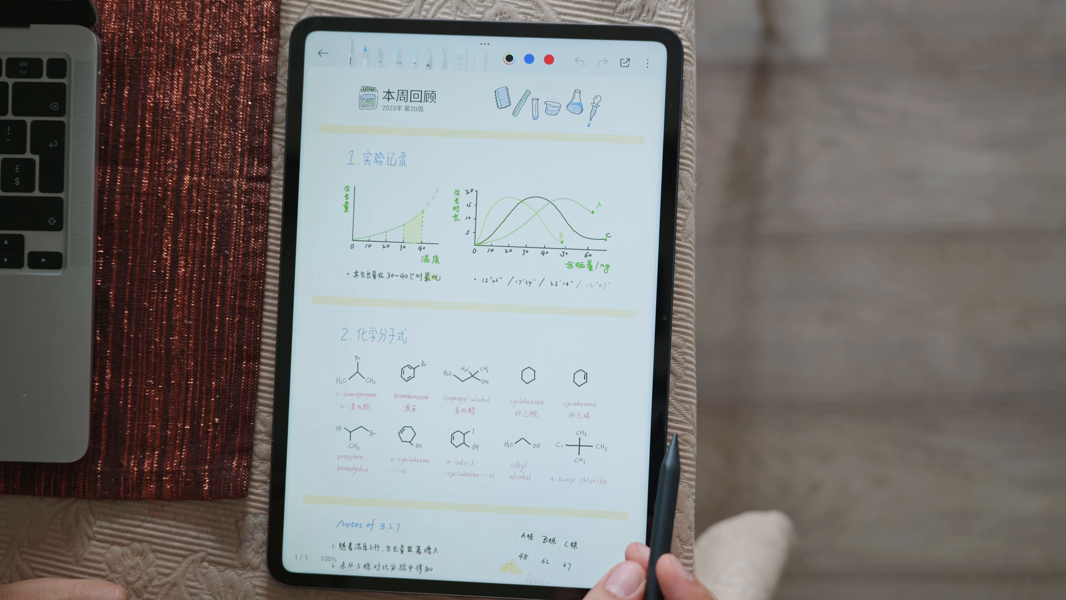
pyautogui.click(324, 55)
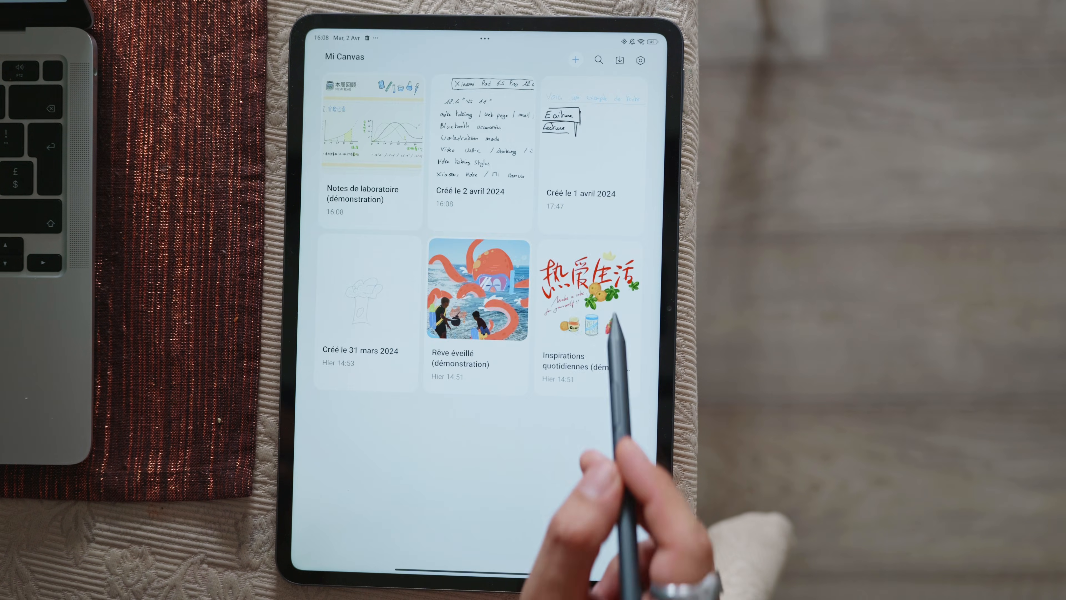
pyautogui.click(590, 287)
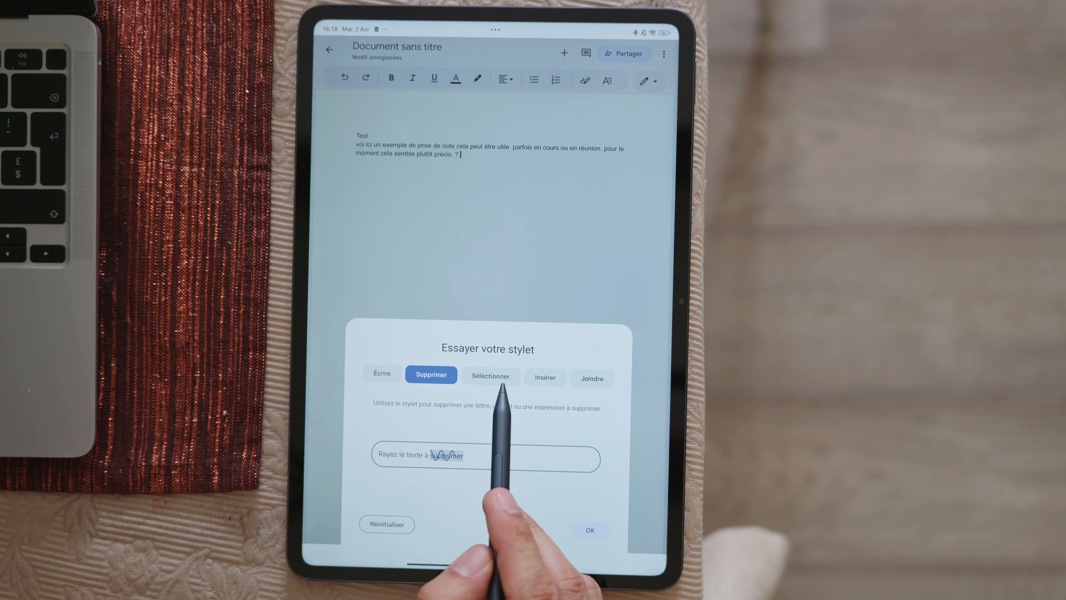
# Practise the Insérer, Joindre and Sélectionner stylus gestures in the Essayer votre stylet dialog.
pyautogui.click(544, 379)
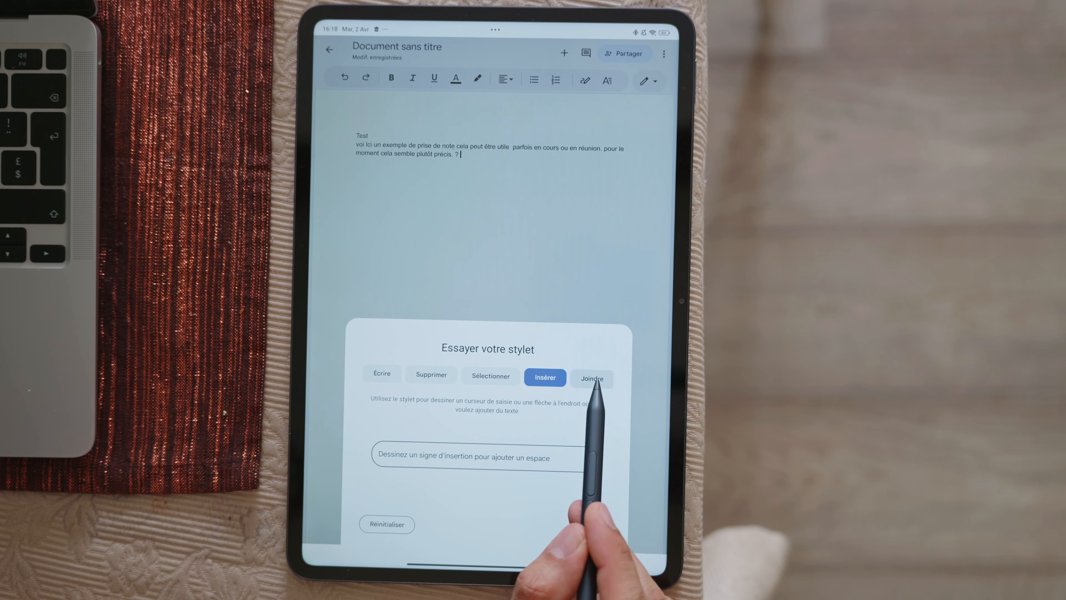
pyautogui.click(591, 378)
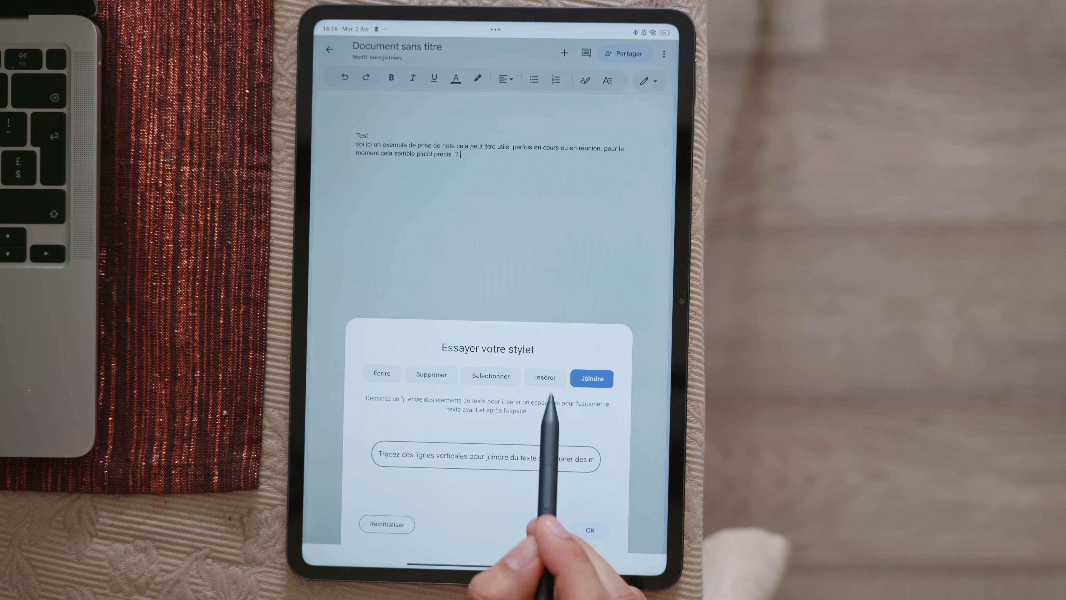
pyautogui.click(545, 378)
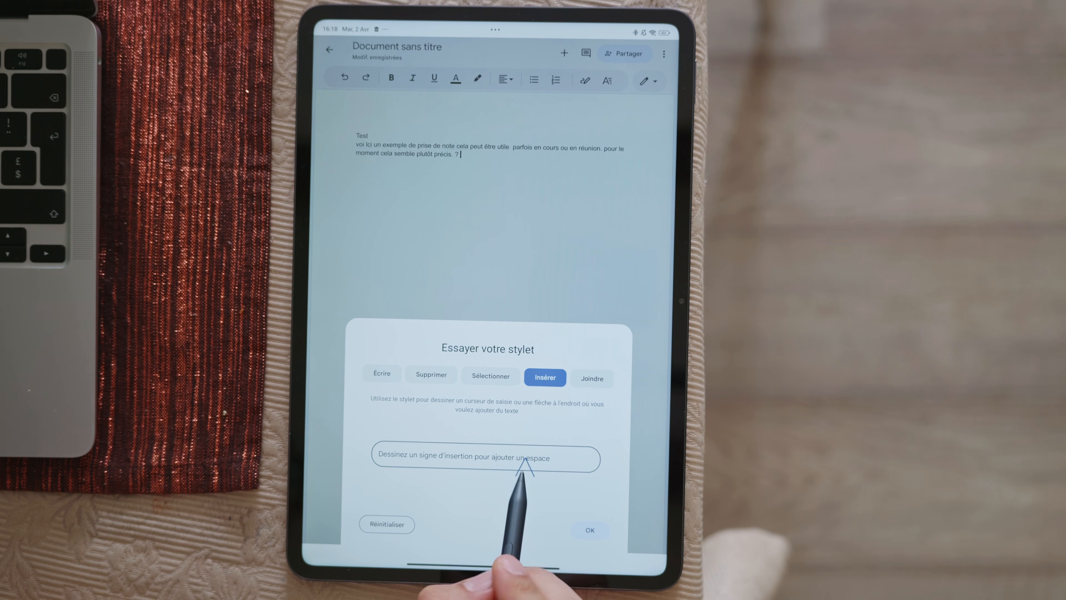
pyautogui.click(490, 377)
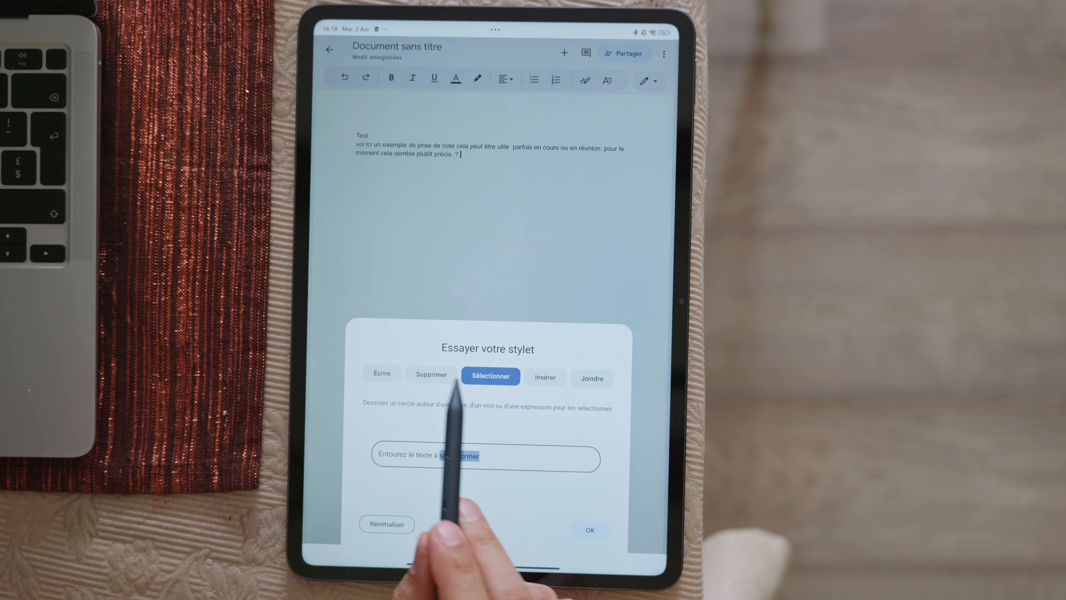
pyautogui.click(381, 375)
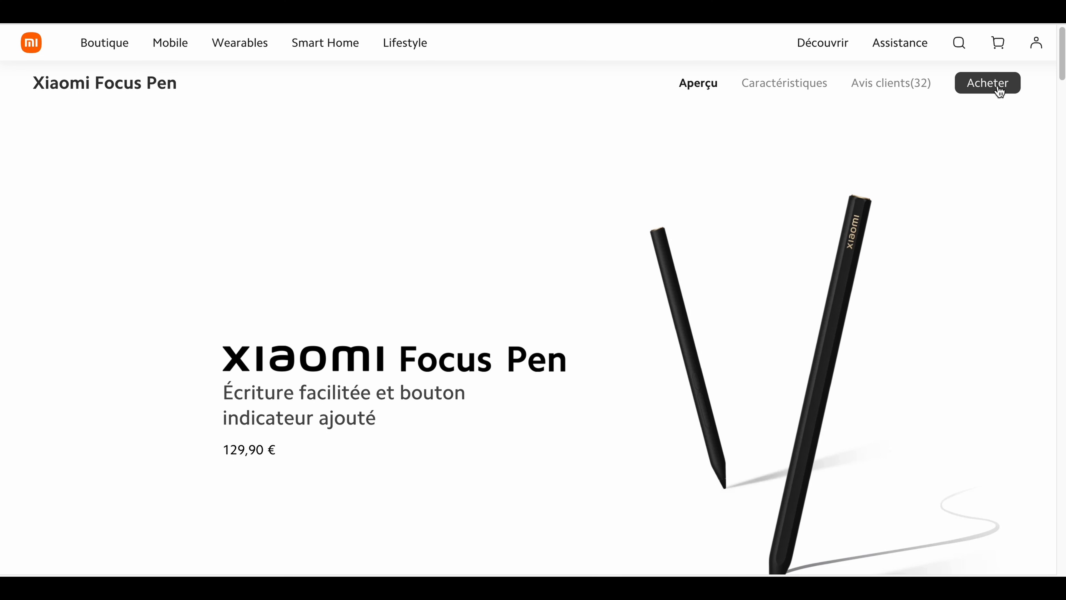
# Show the Xiaomi Pad 6S Pro Touchpad Keyboard page priced 199,90 € and scroll down.
pyautogui.click(987, 82)
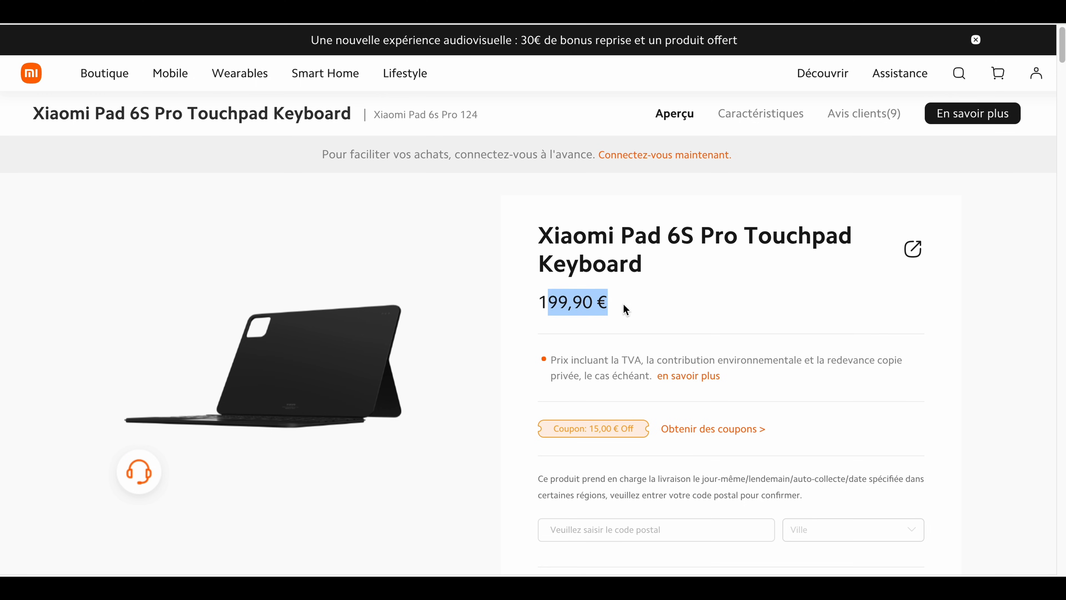
pyautogui.scroll(-3)
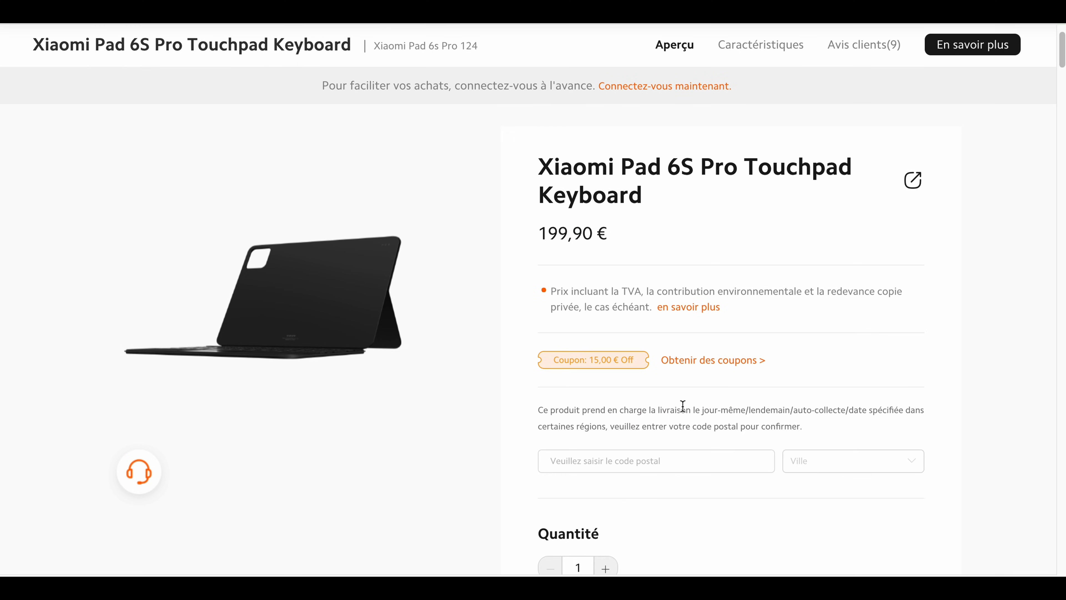